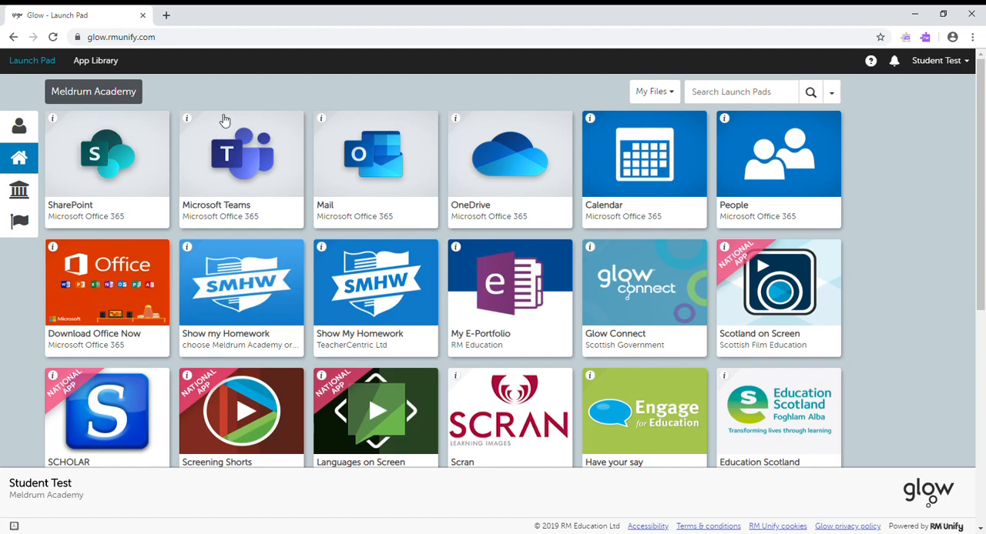
mouse_move(243, 85)
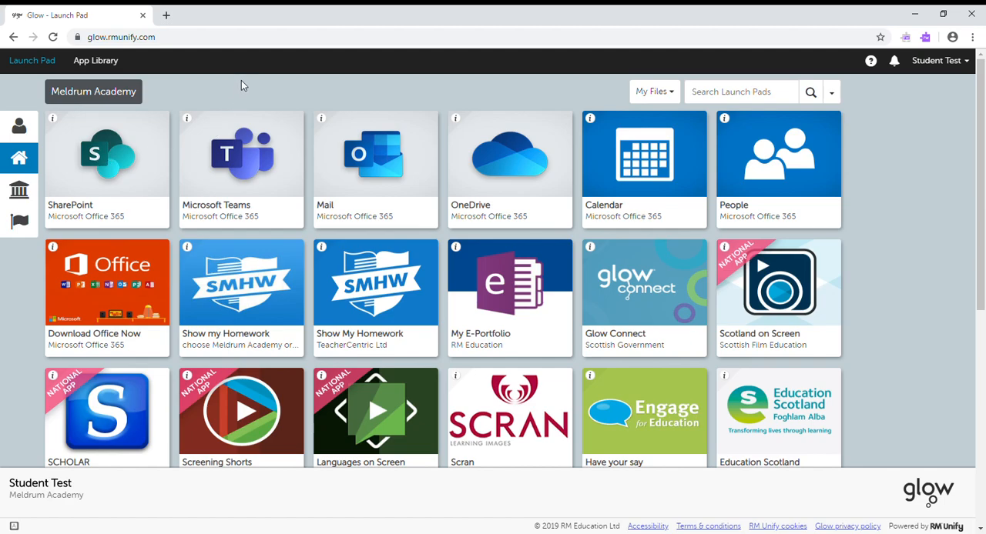
mouse_move(235, 81)
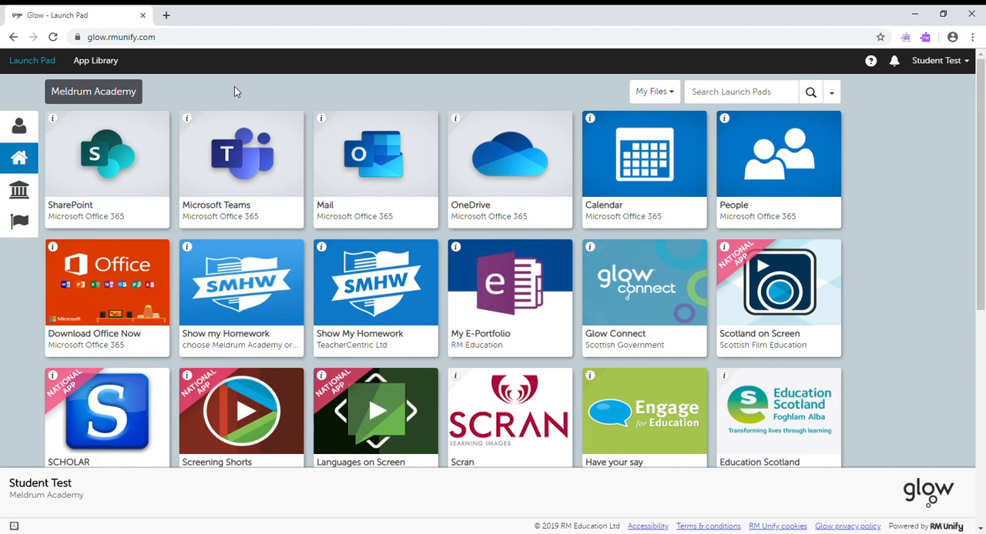
mouse_move(164, 100)
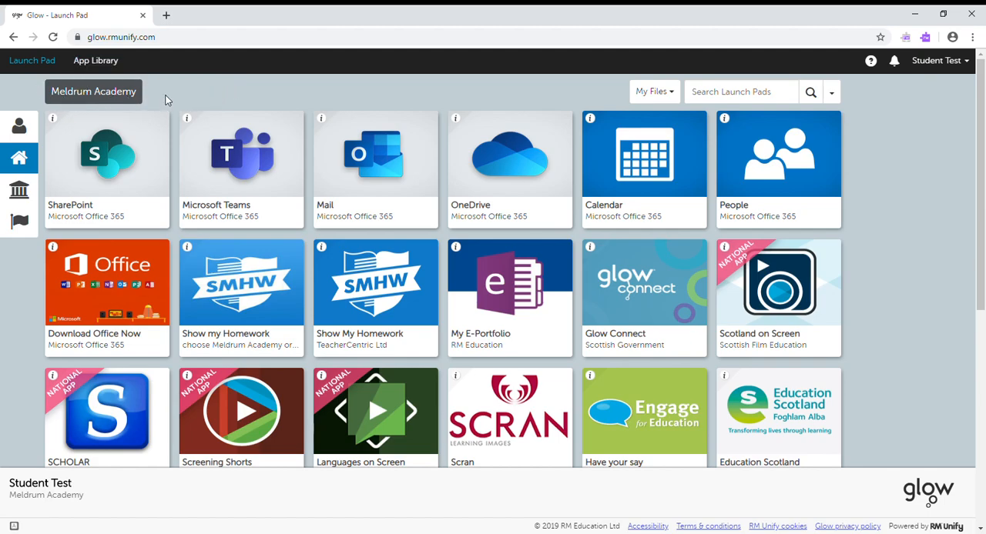
mouse_move(19, 158)
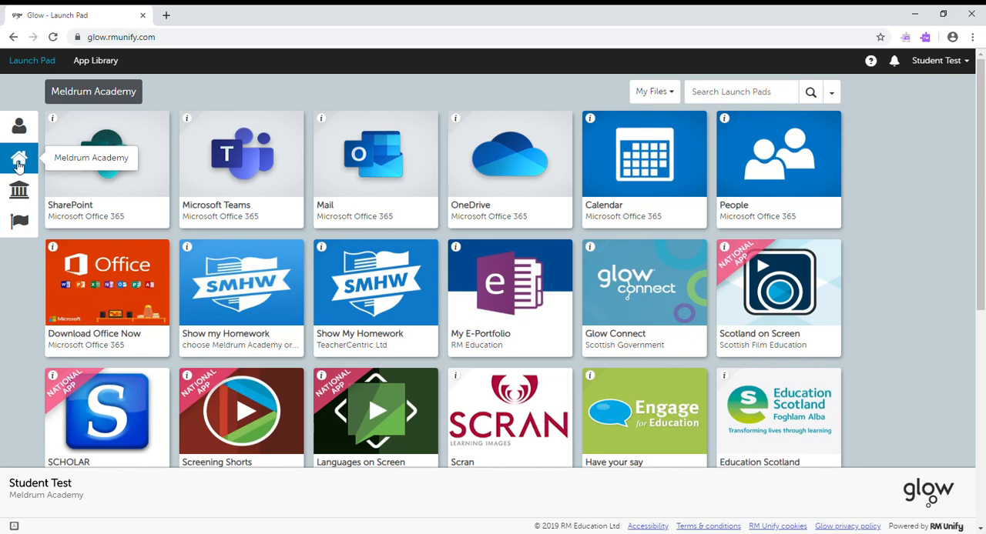
Launch Microsoft Teams from the Launch Pad and show the student's six teams in a grid
left_click(241, 154)
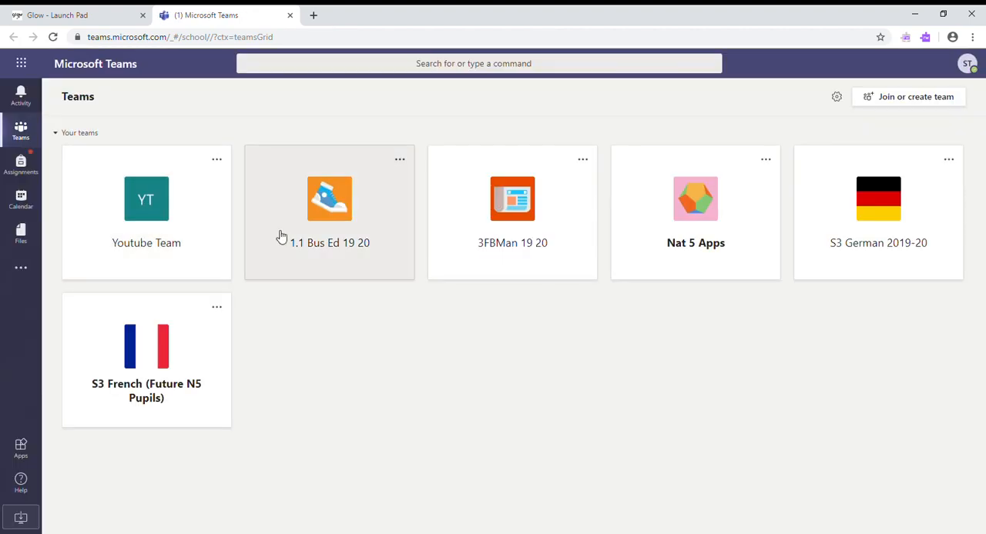
mouse_move(335, 344)
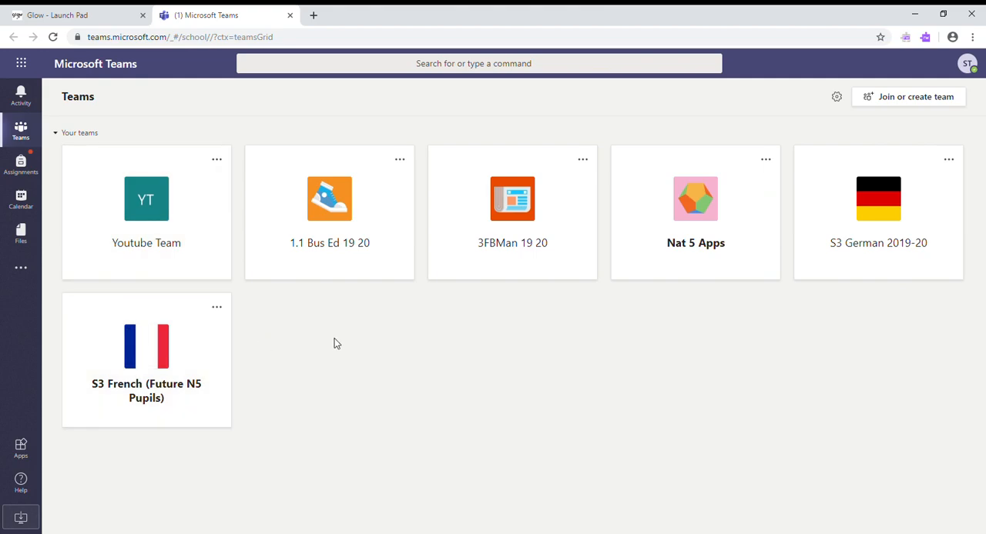
mouse_move(44, 101)
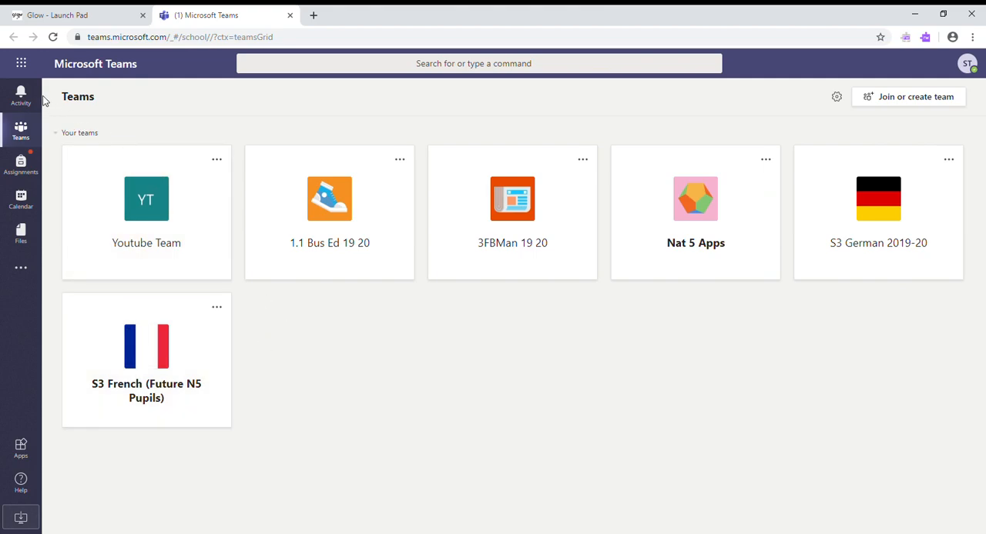
mouse_move(21, 164)
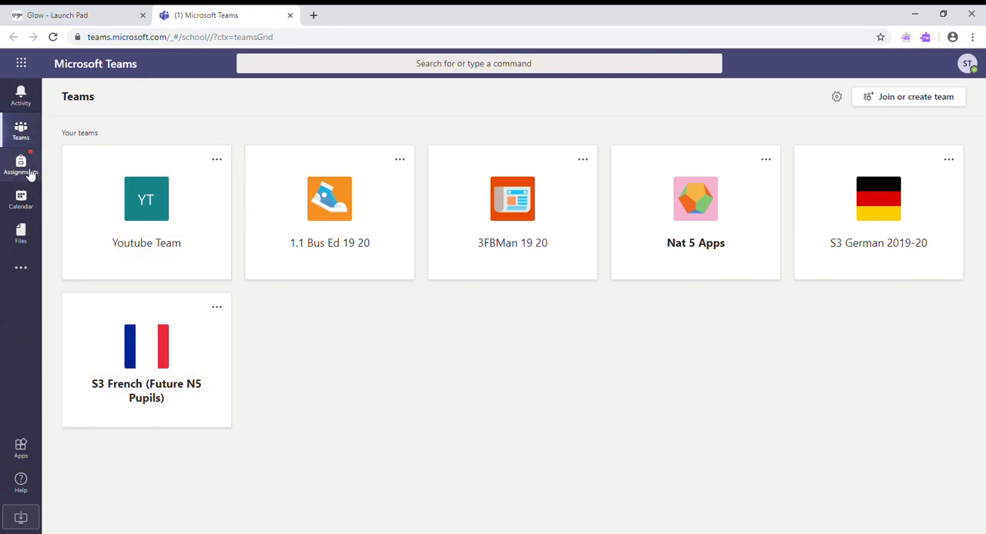
left_click(21, 95)
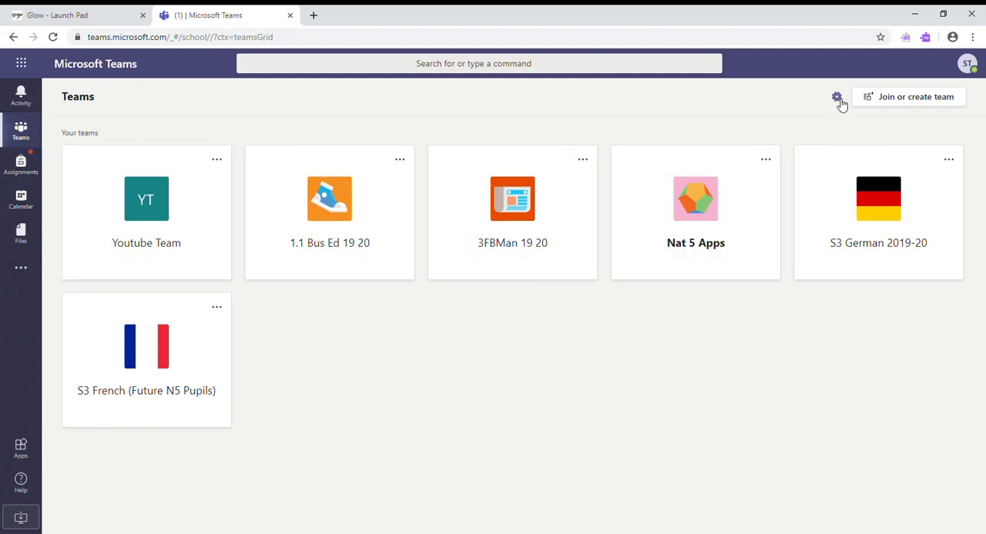
left_click(836, 96)
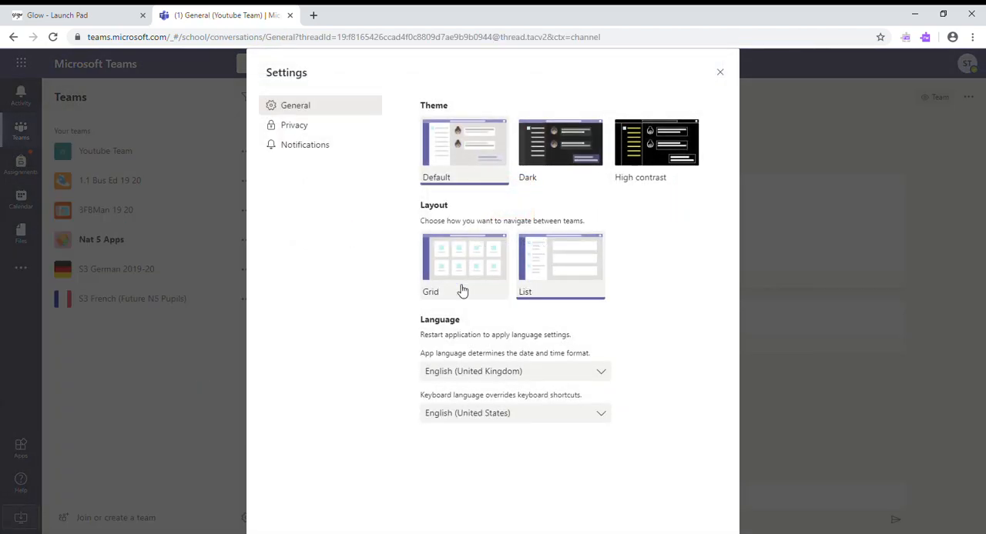
left_click(560, 262)
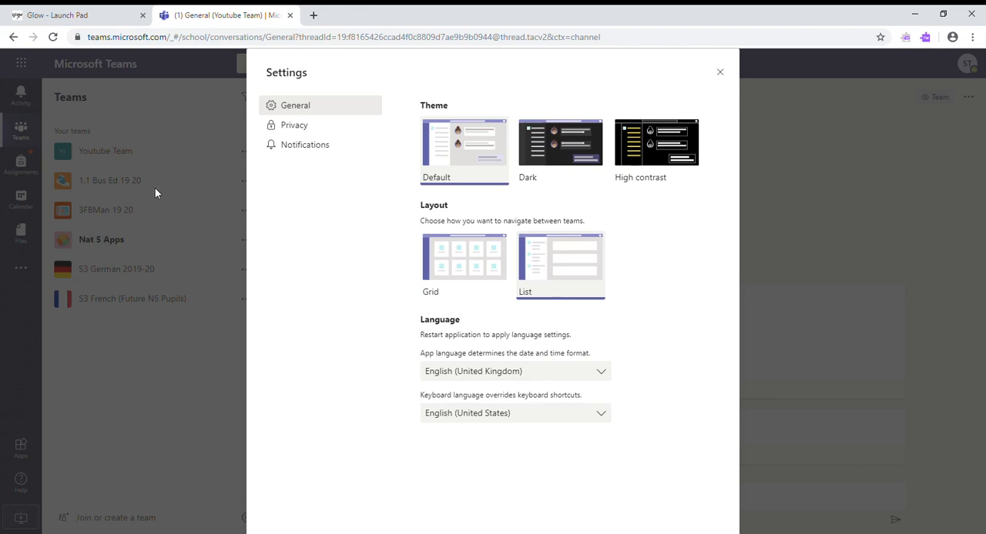
mouse_move(153, 194)
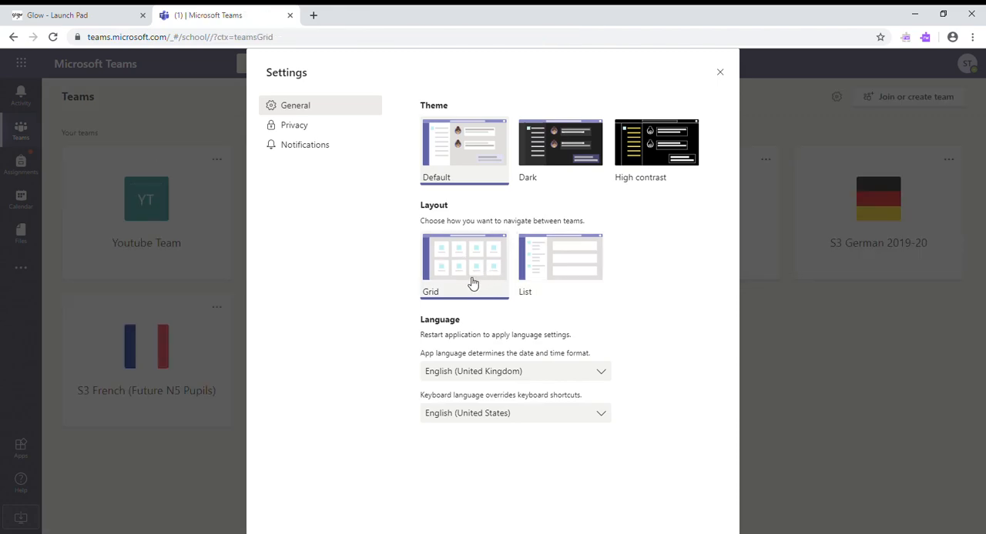
left_click(560, 266)
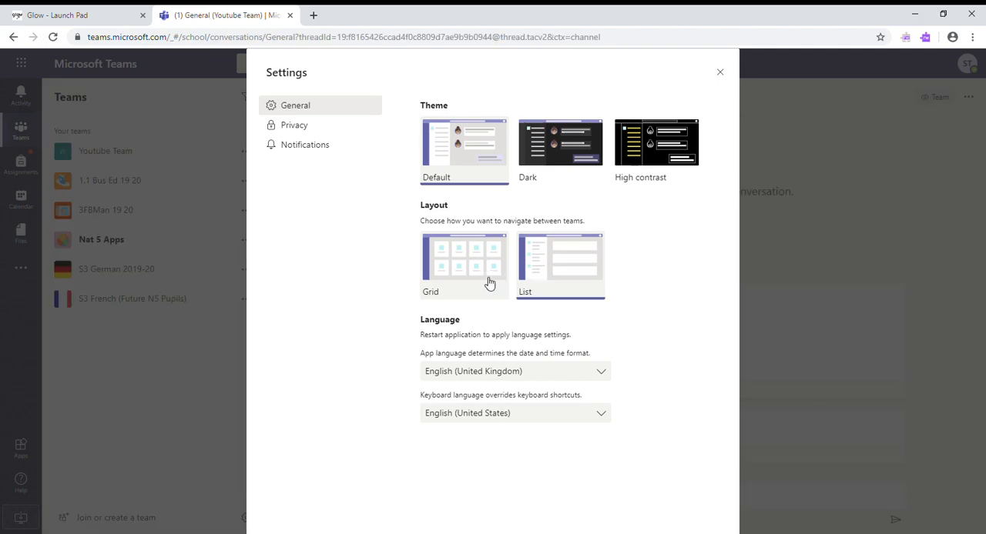
left_click(464, 264)
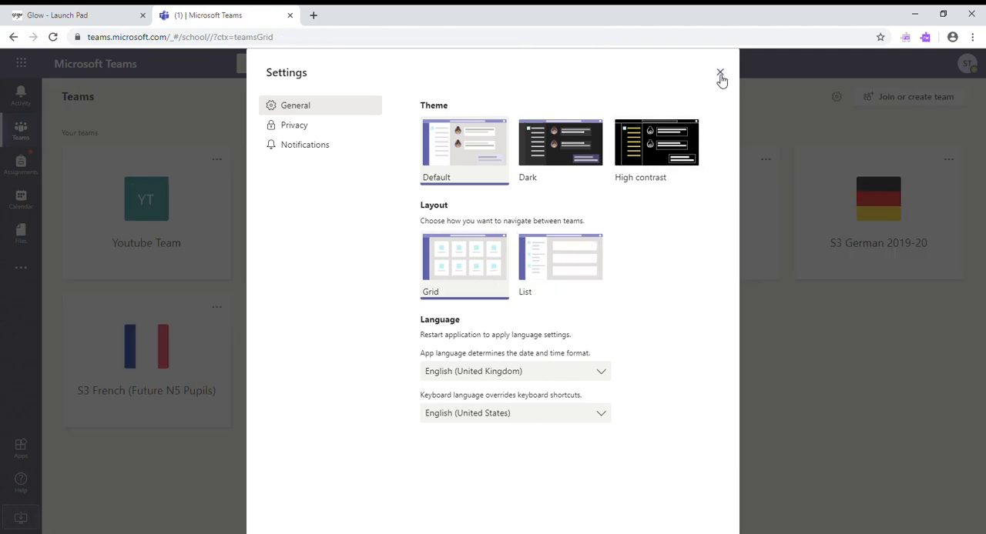
left_click(719, 74)
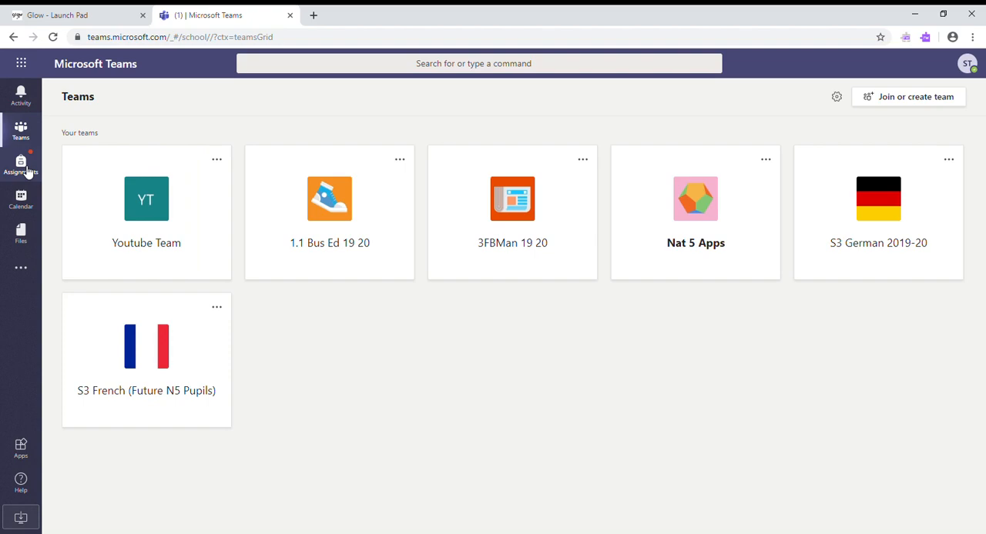
mouse_move(37, 156)
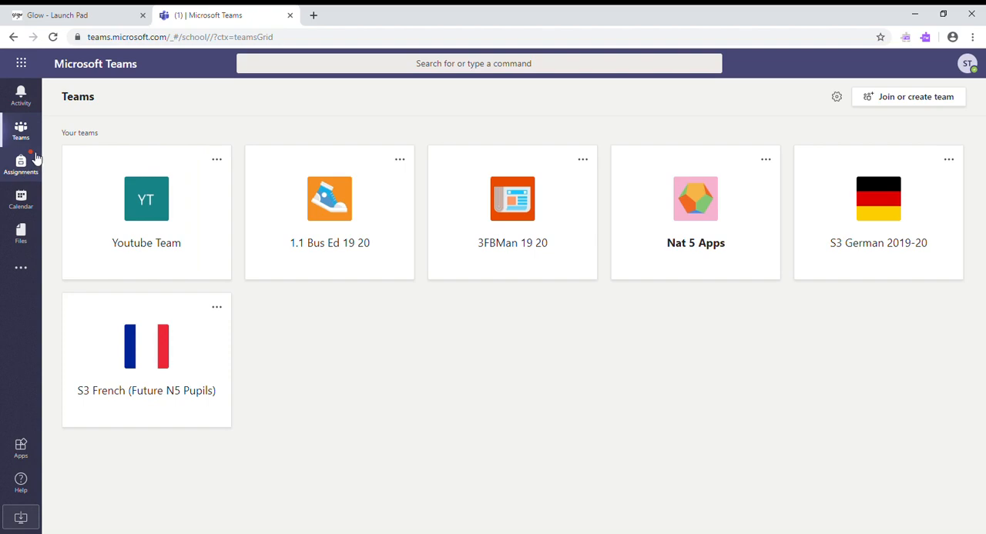
mouse_move(34, 161)
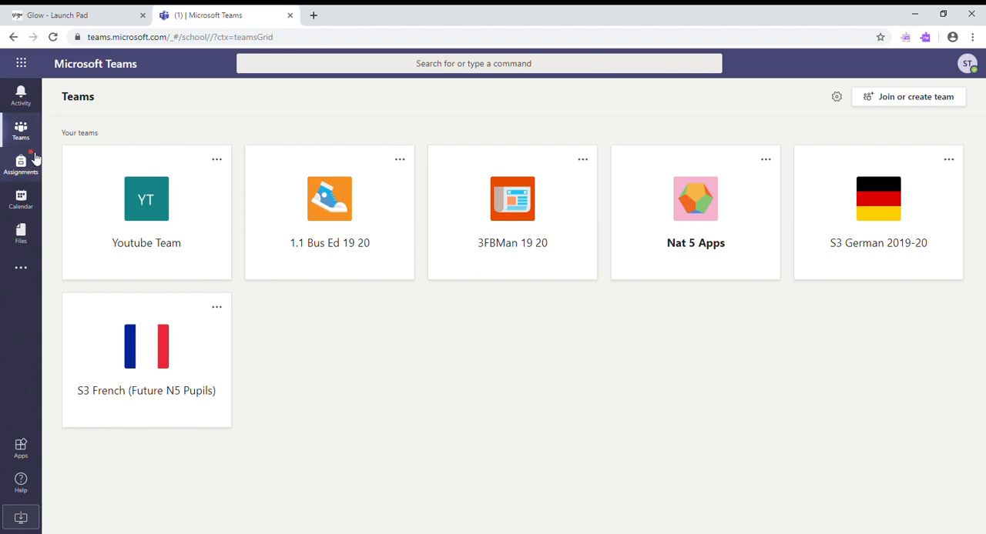
Open Assignments to show the list of six classes to choose from
left_click(21, 163)
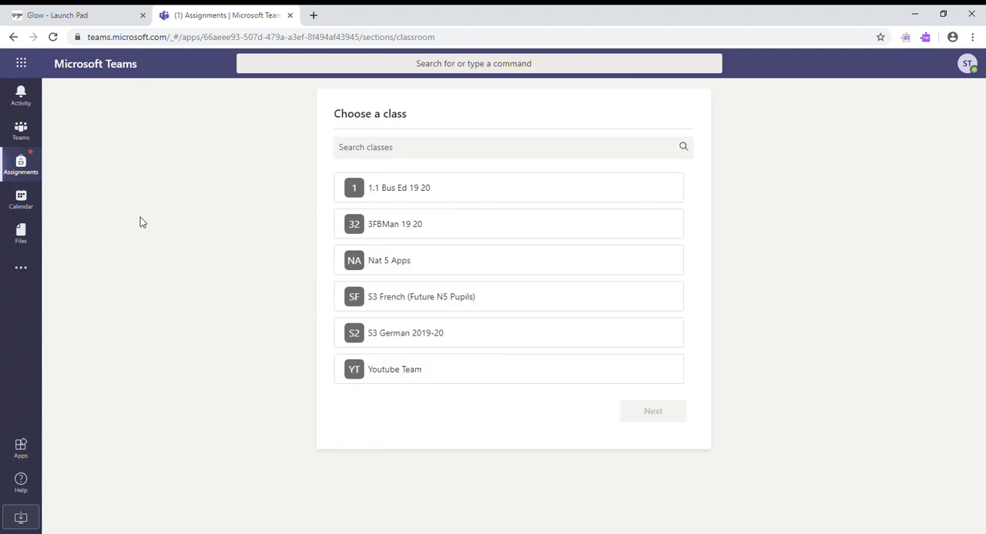
mouse_move(21, 199)
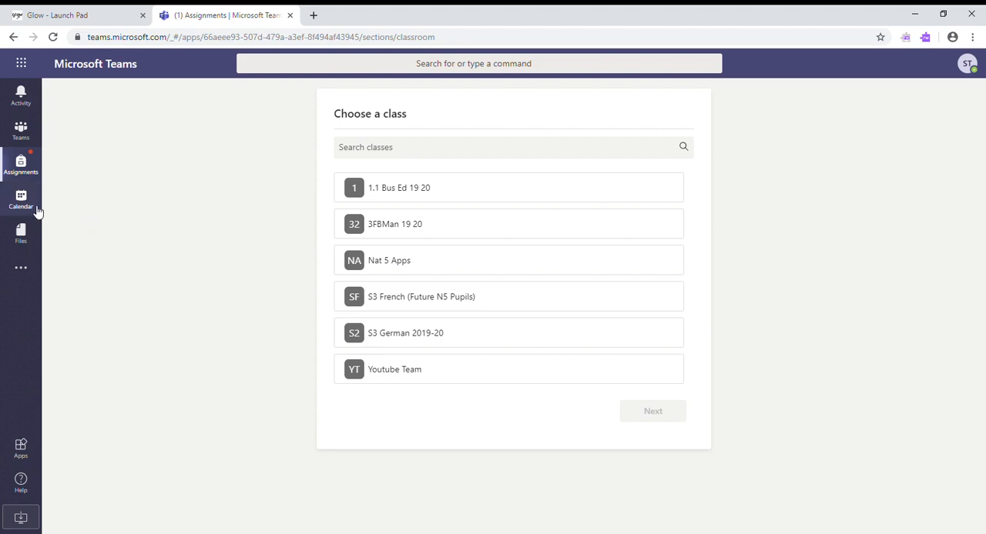
Open the calendar and move forward to the week of 6–10 April 2020
left_click(20, 199)
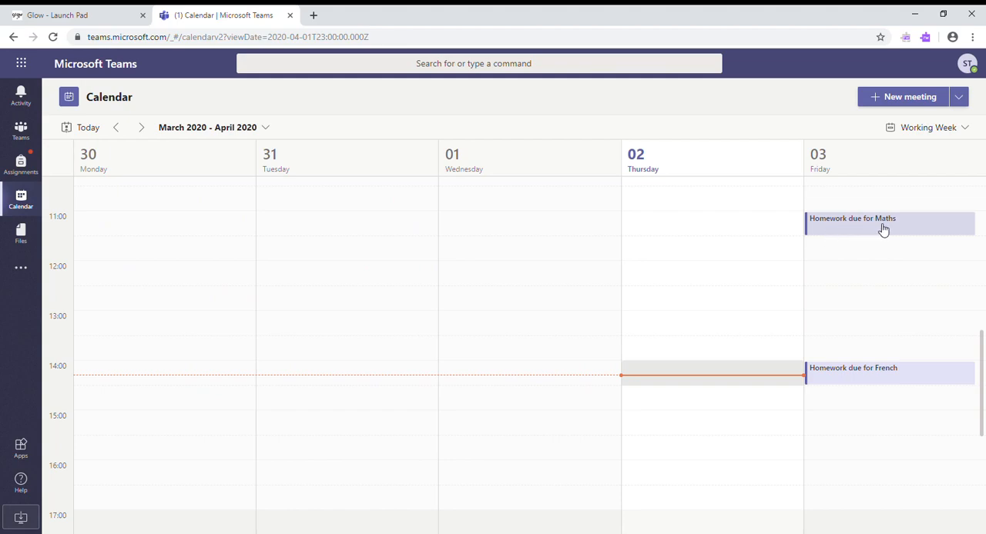
mouse_move(844, 373)
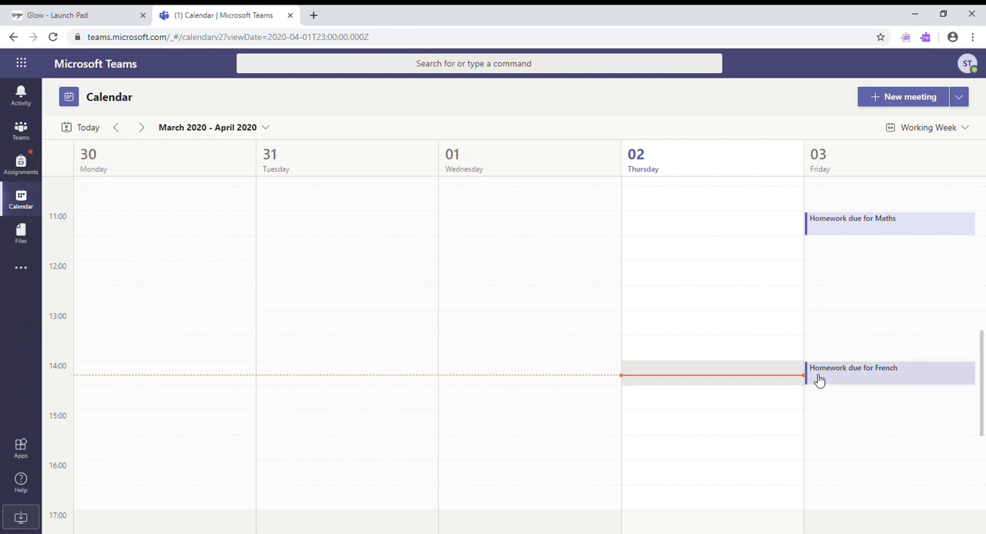
left_click(141, 127)
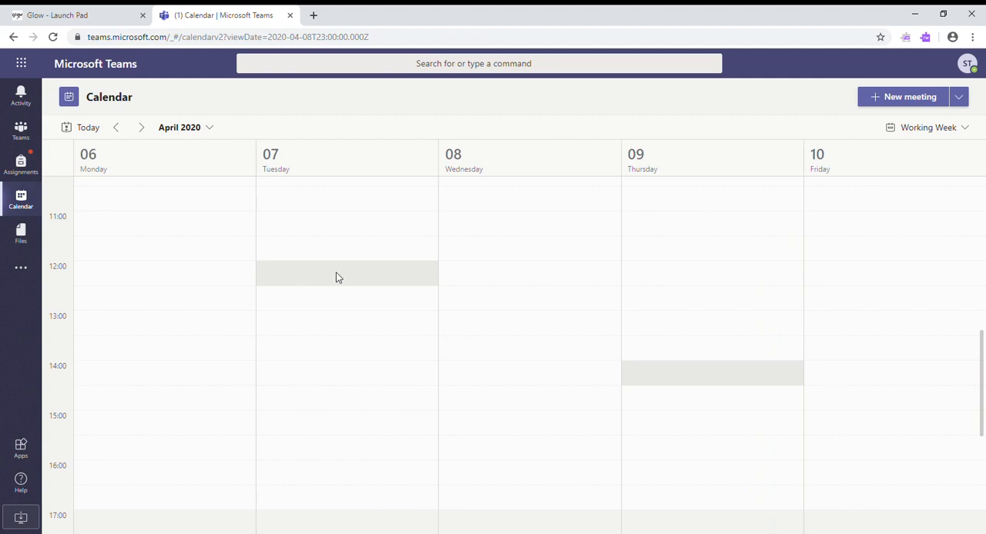
Add a 'Homework due for Maths' event on Tuesday 7 April at 12:00
left_click(346, 273)
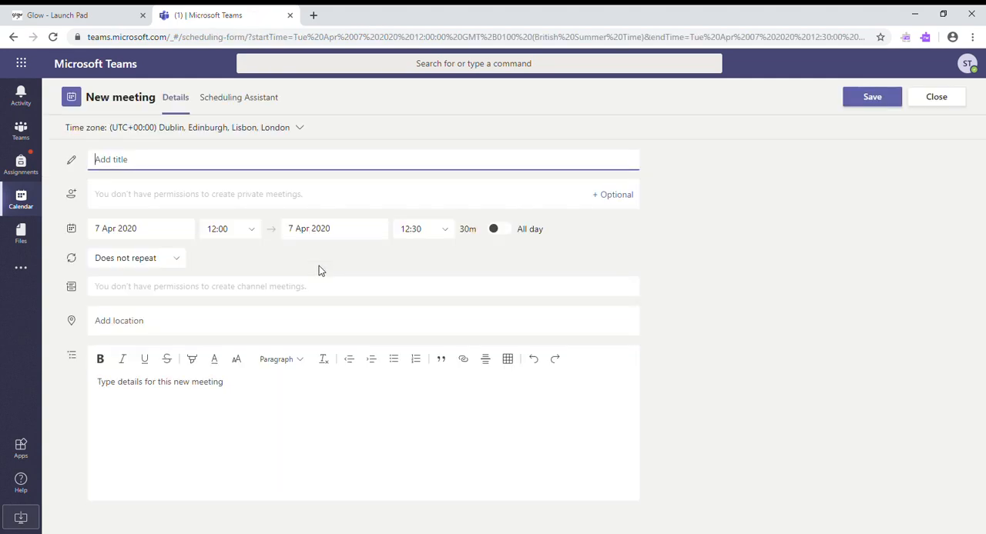
type("Homework due")
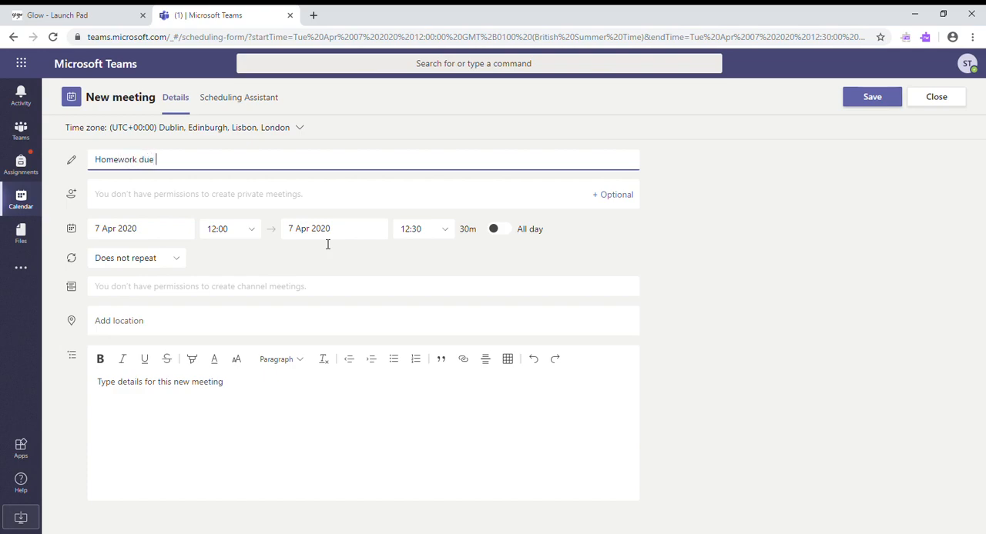
type("for Maths")
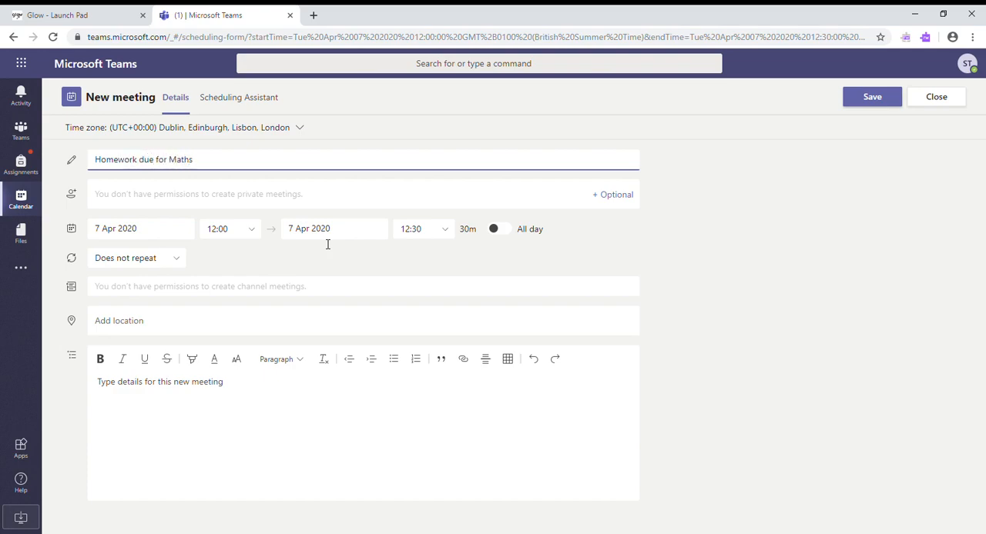
left_click(871, 96)
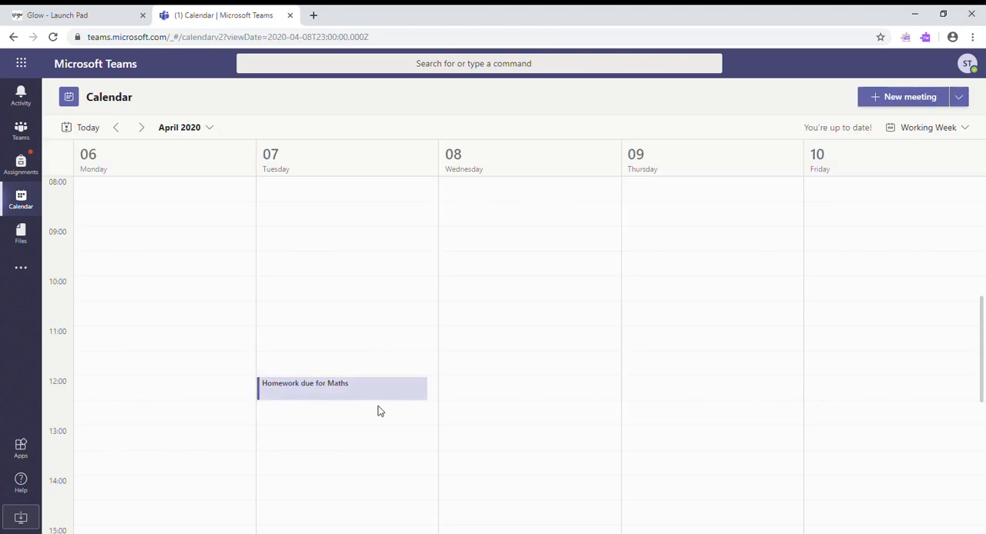
mouse_move(164, 258)
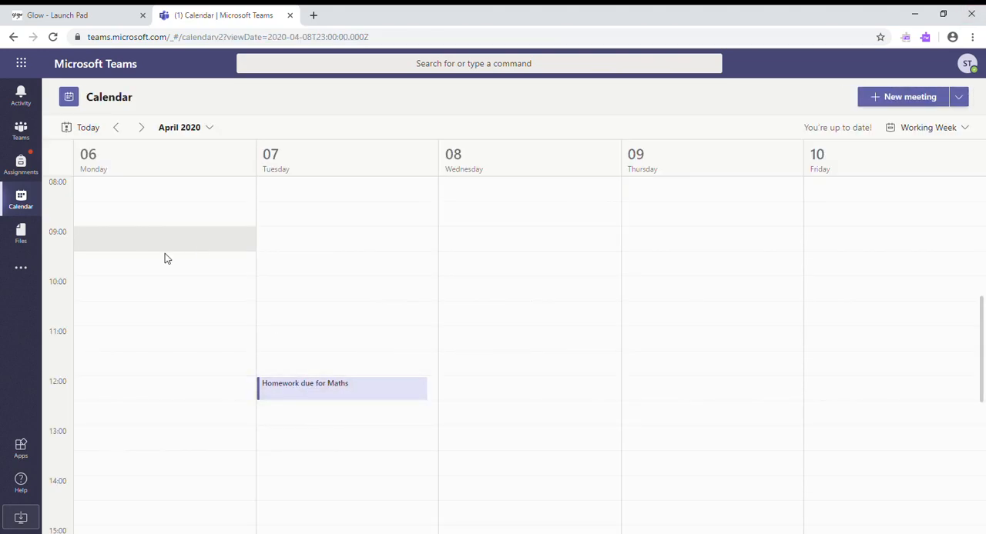
left_click(21, 233)
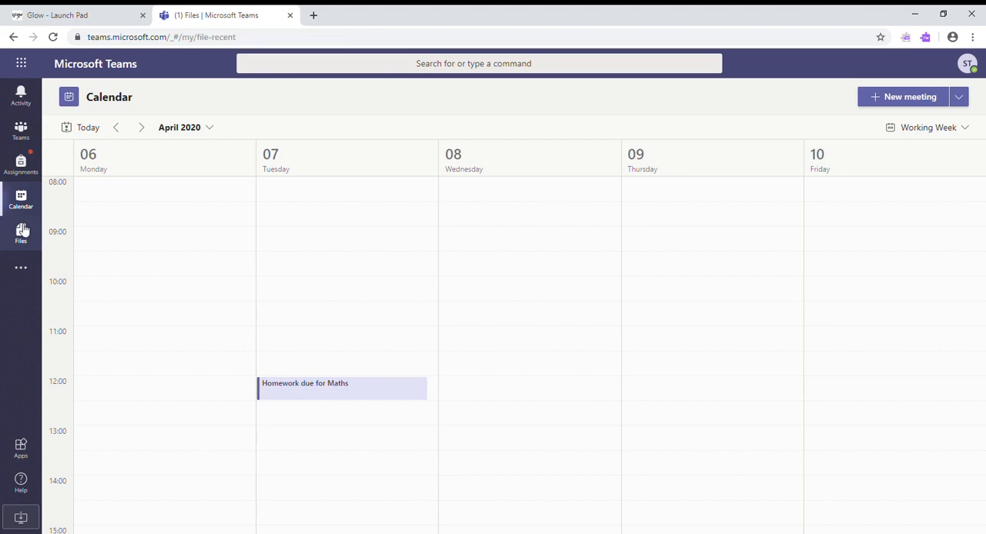
Browse Recent and Microsoft Teams files, then load the empty OneDrive storage
left_click(20, 233)
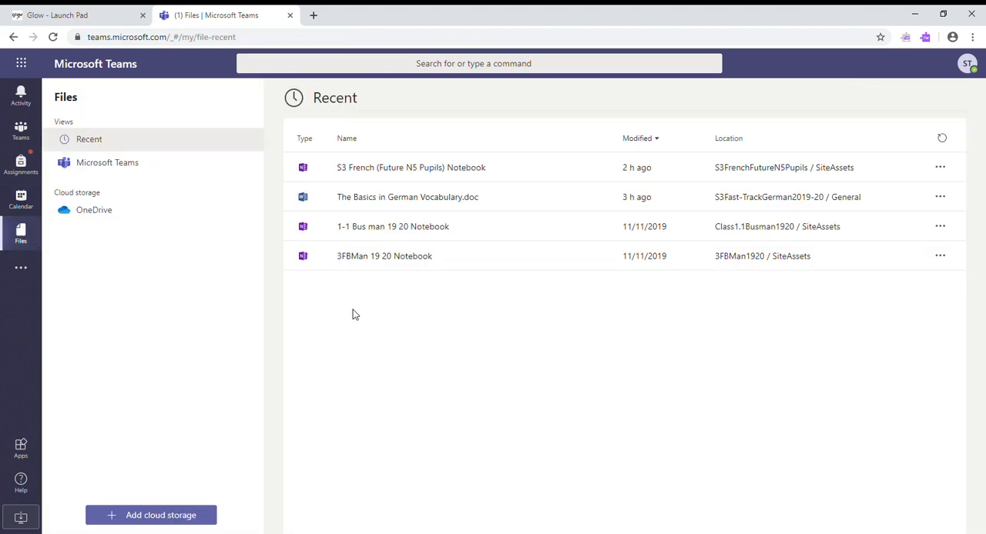
mouse_move(147, 200)
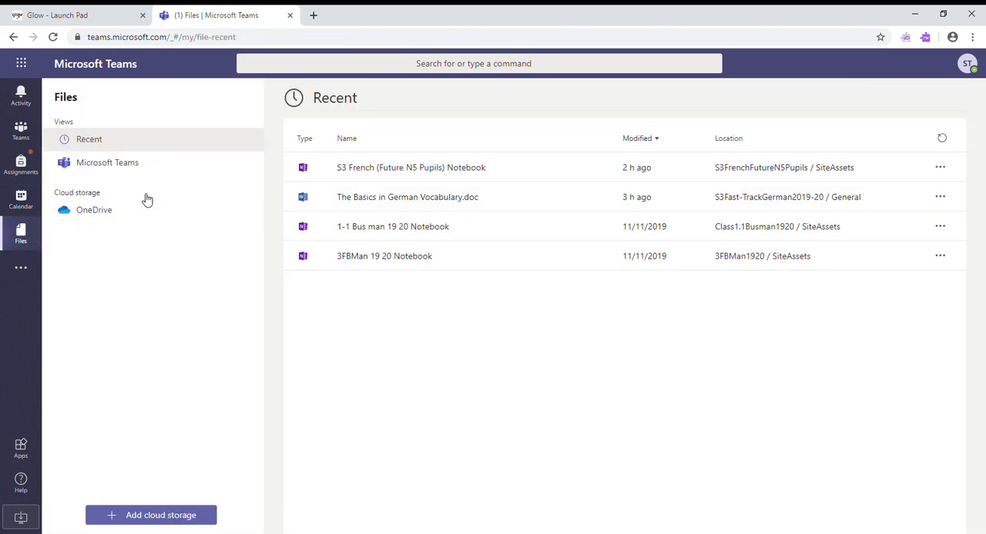
left_click(107, 163)
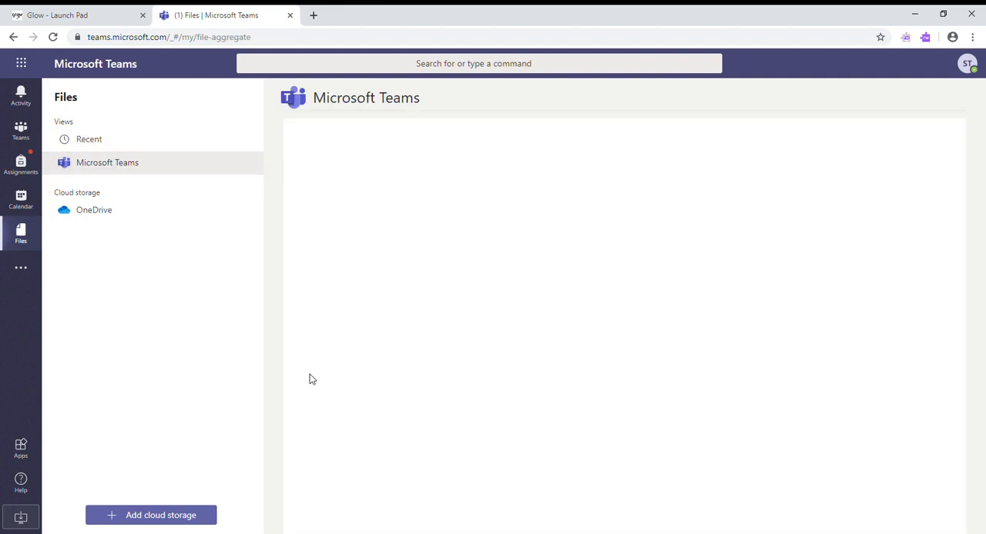
left_click(94, 209)
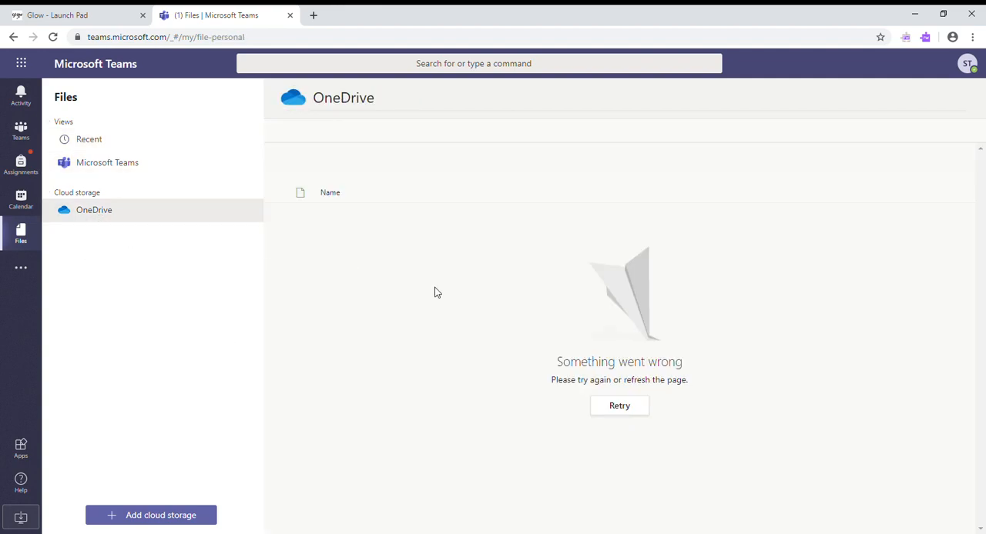
left_click(619, 406)
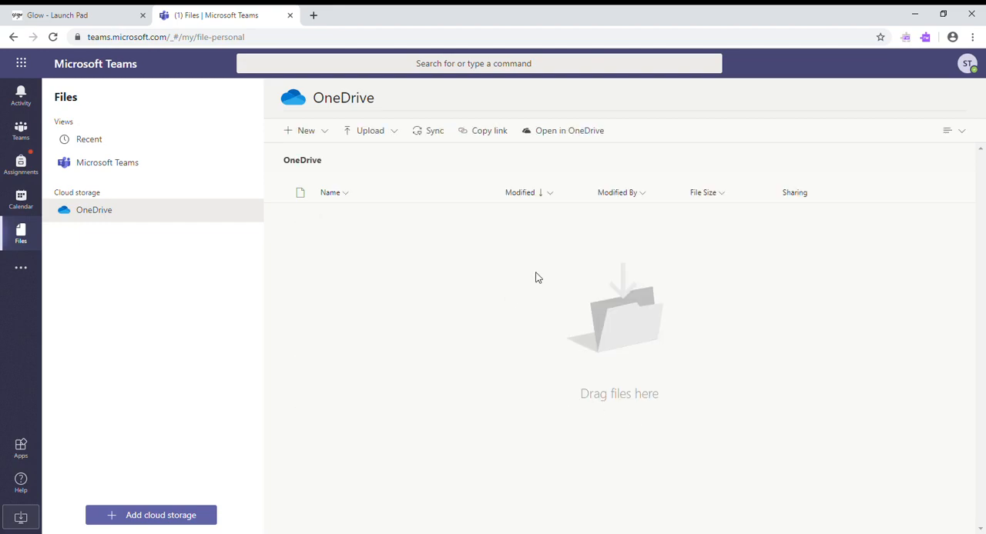
mouse_move(612, 323)
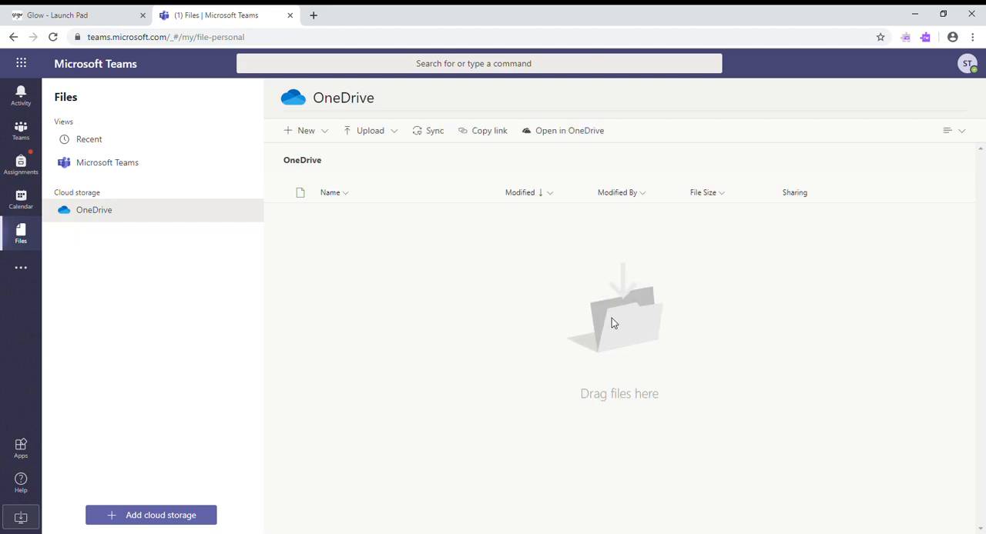
mouse_move(300, 378)
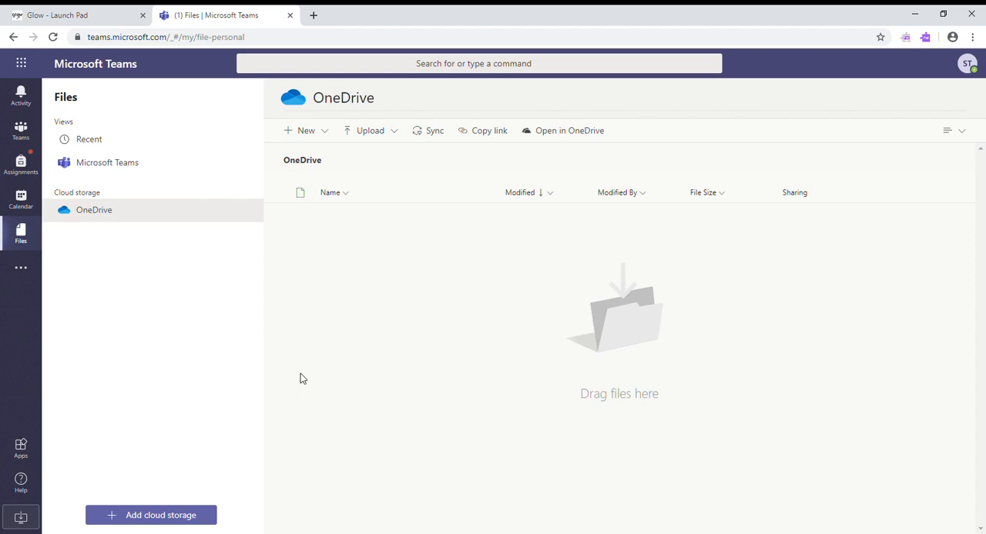
mouse_move(21, 131)
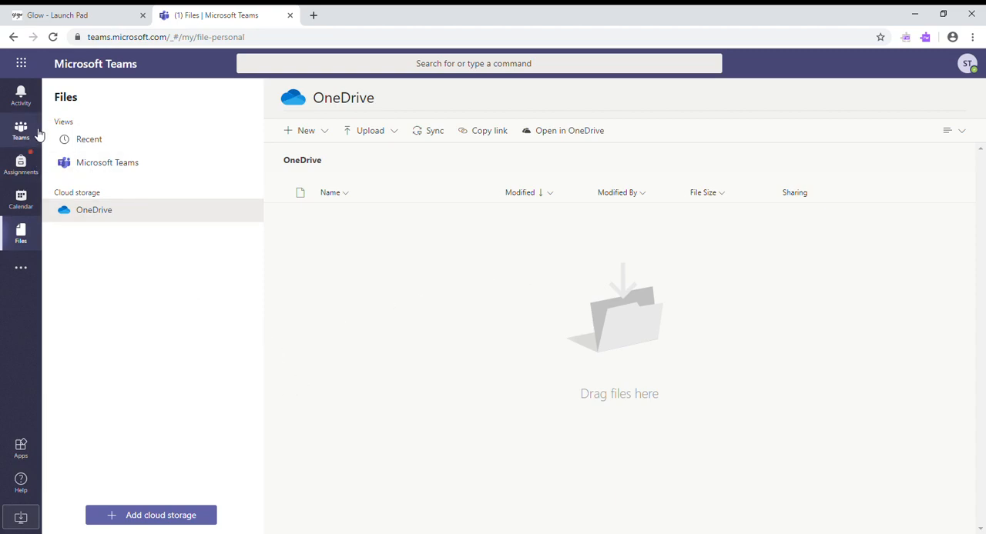
Open the S3 French team's General channel and show its Files tab
left_click(21, 129)
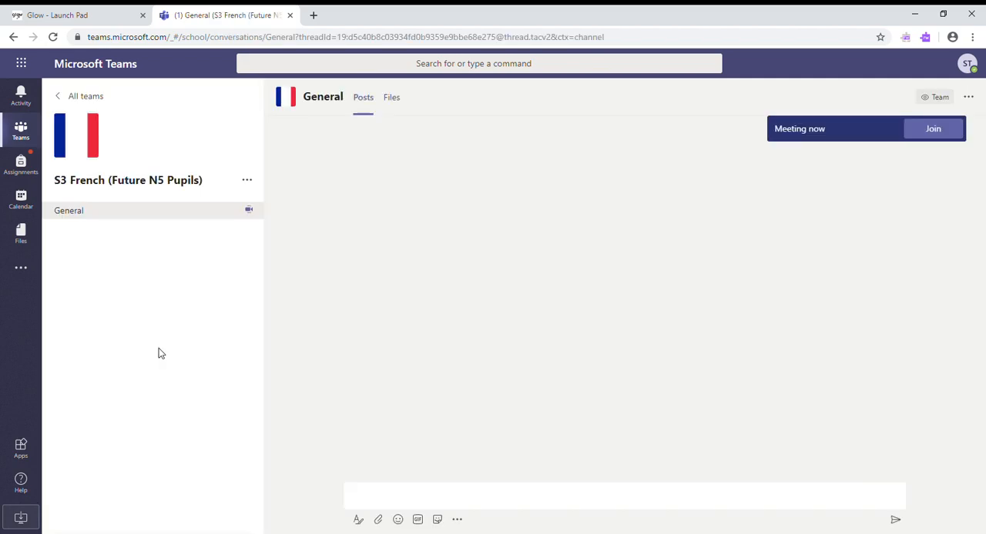
left_click(363, 97)
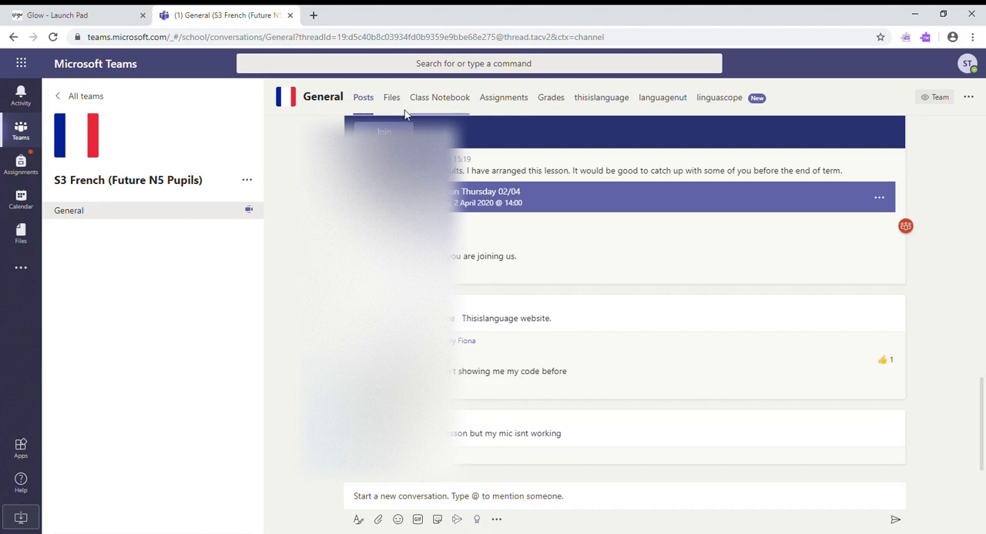
left_click(392, 97)
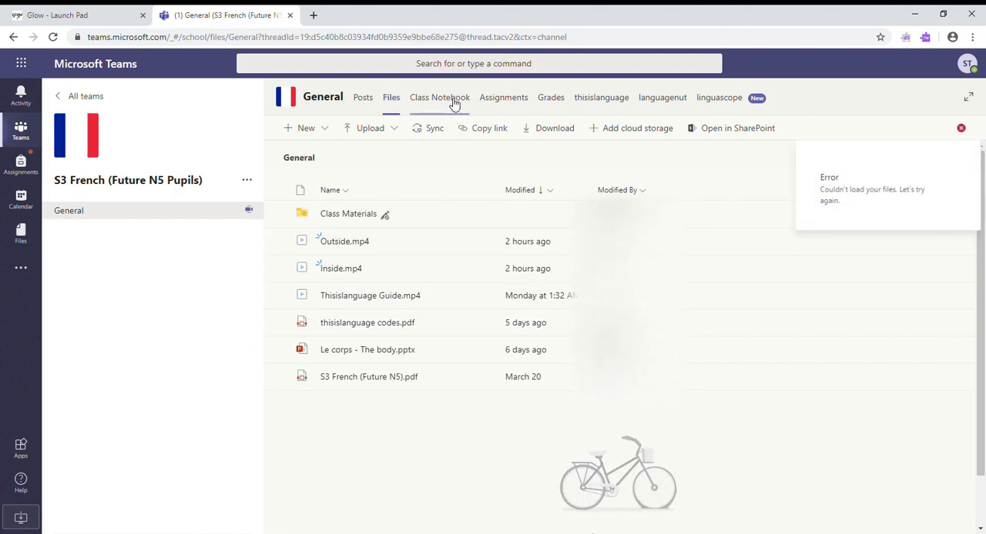
View the Class Notebook, then the Assignments tab listing two French tasks
left_click(439, 97)
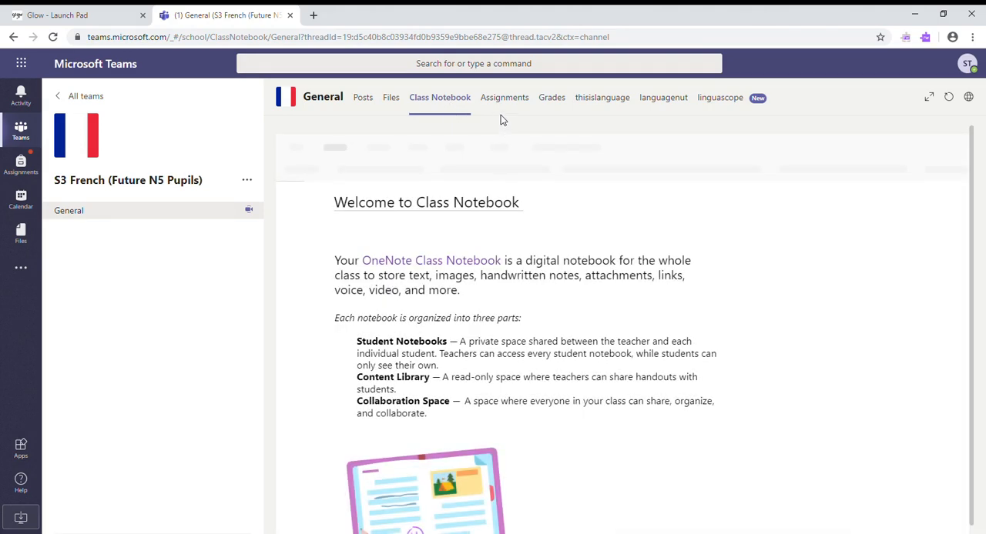
left_click(503, 97)
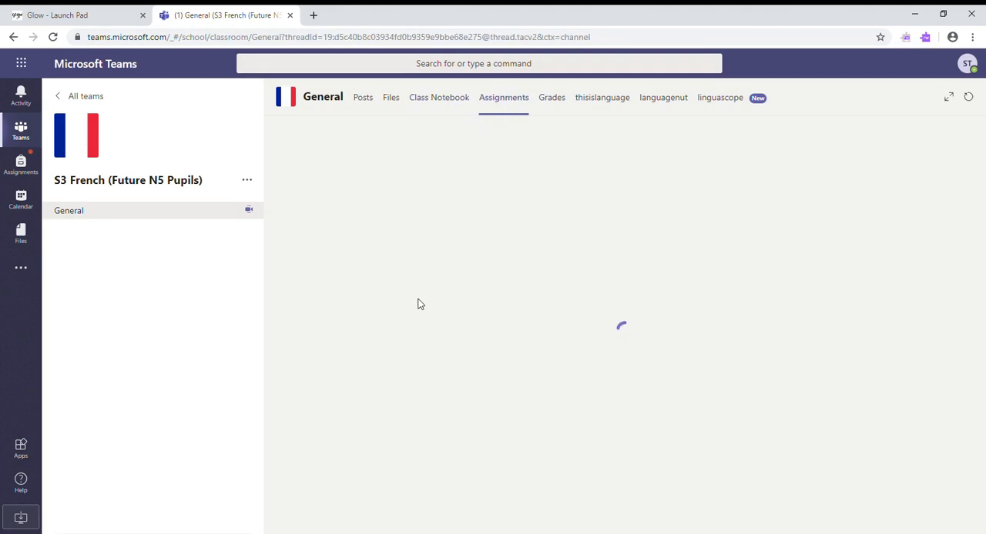
left_click(503, 97)
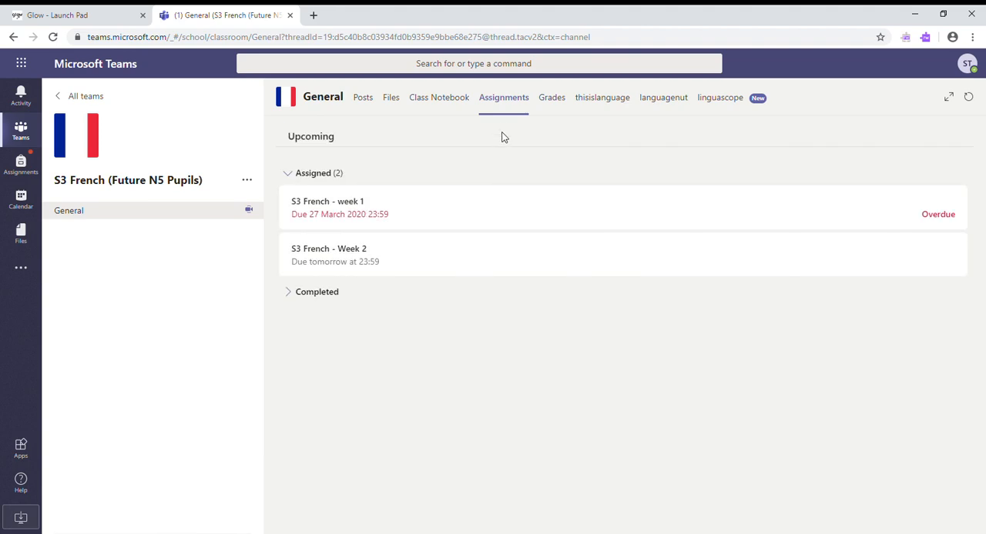
mouse_move(507, 110)
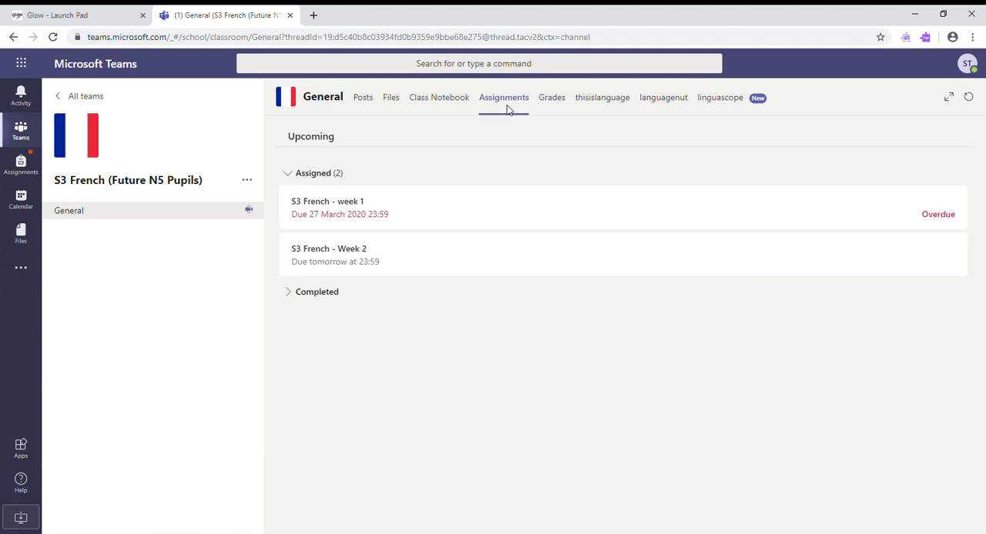
mouse_move(551, 98)
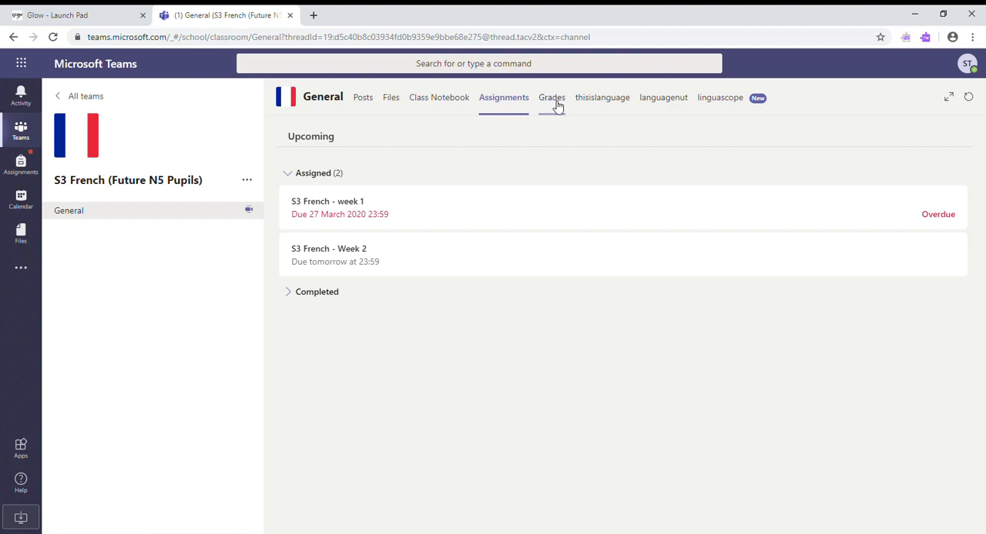
View Grades, open the thisislanguage site in a browser tab, and return to Teams
left_click(551, 97)
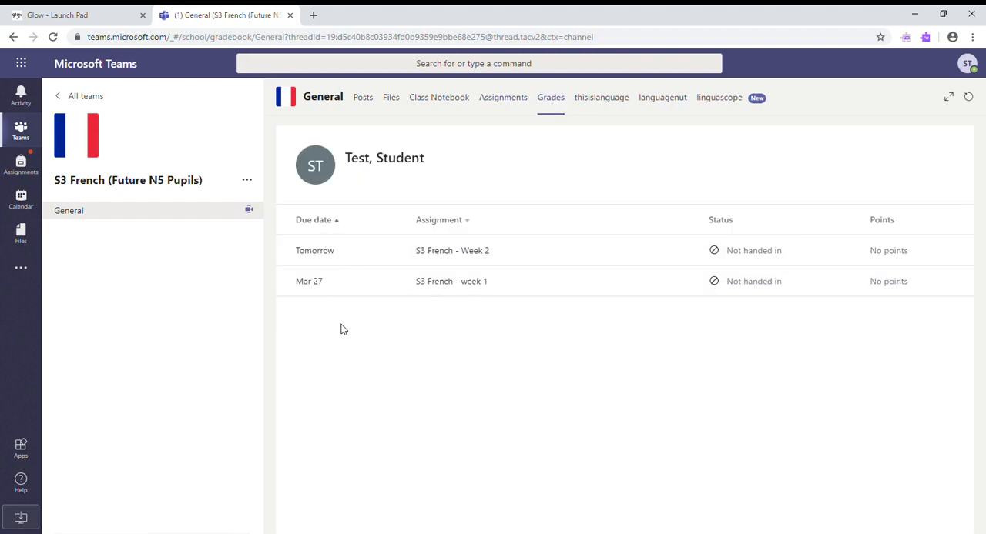
mouse_move(492, 296)
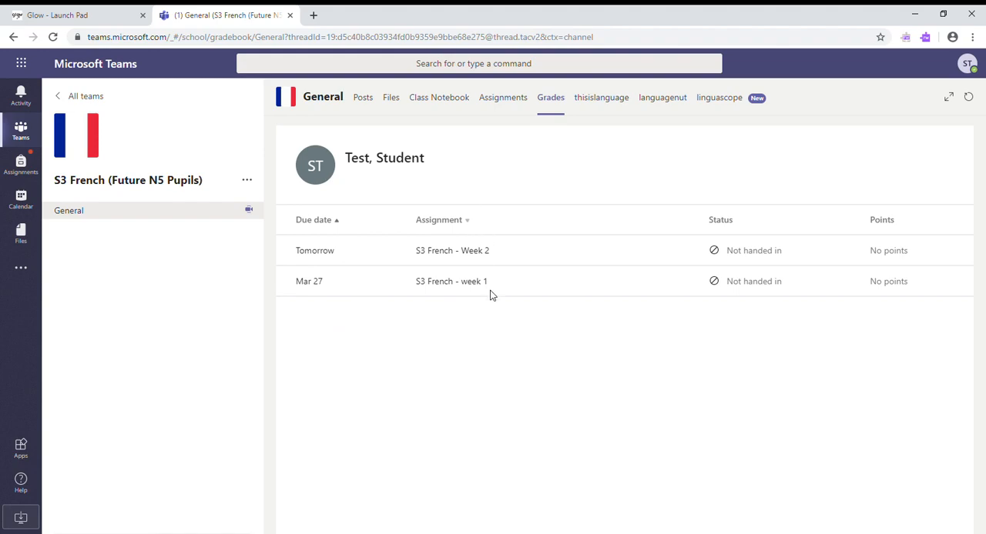
mouse_move(738, 252)
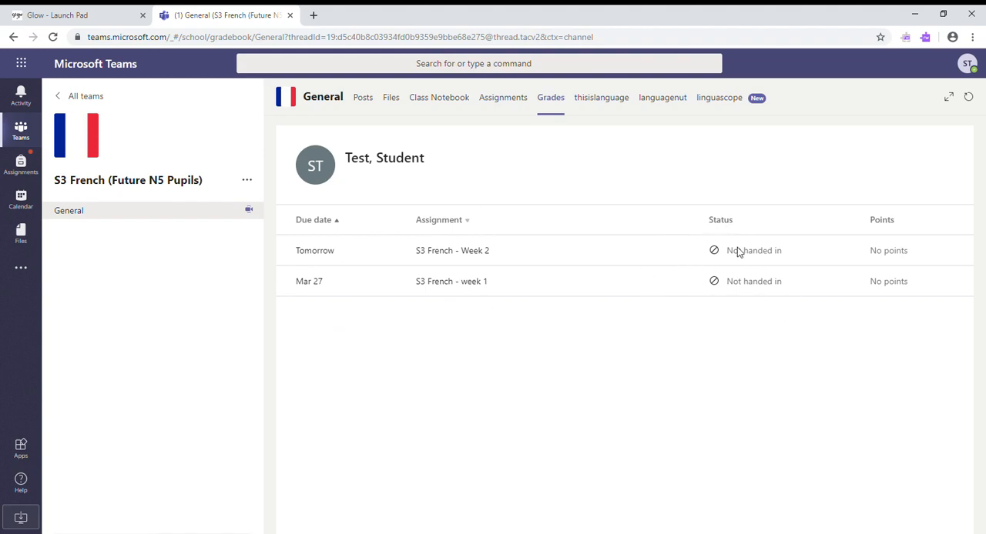
mouse_move(627, 167)
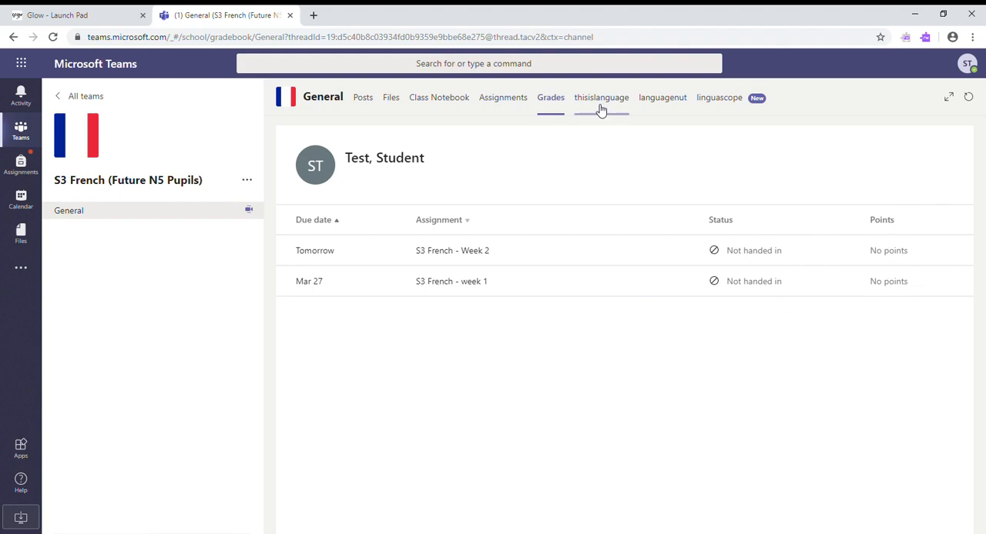
left_click(601, 98)
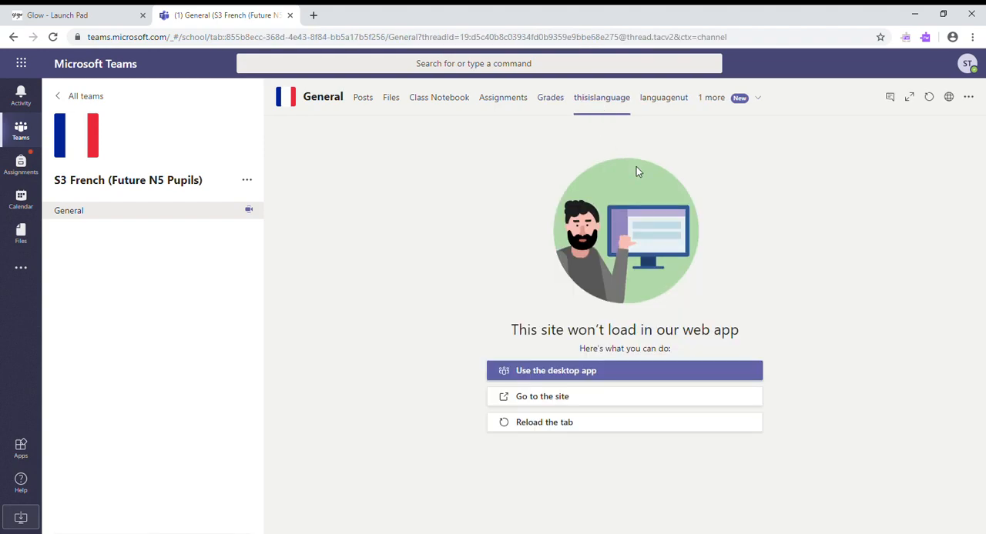
mouse_move(568, 396)
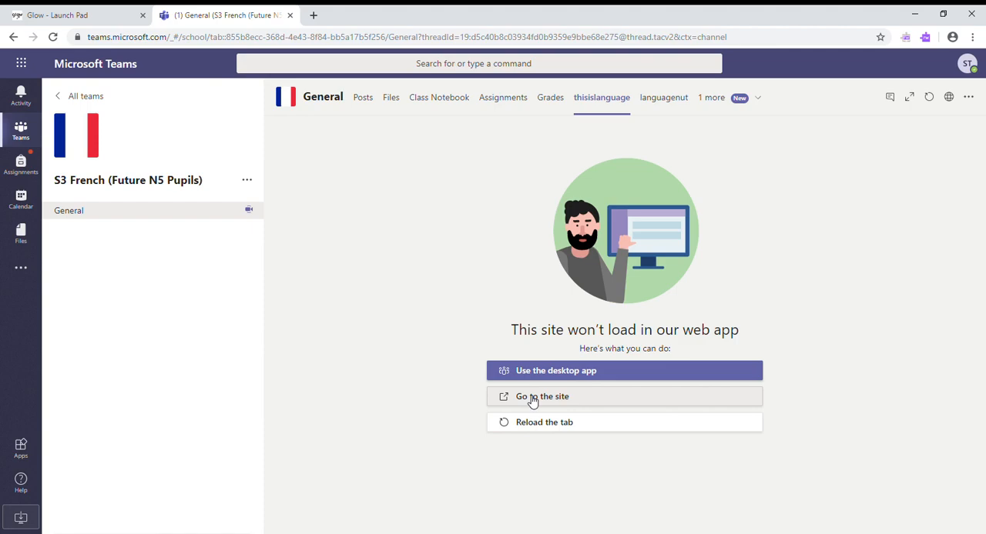
left_click(542, 396)
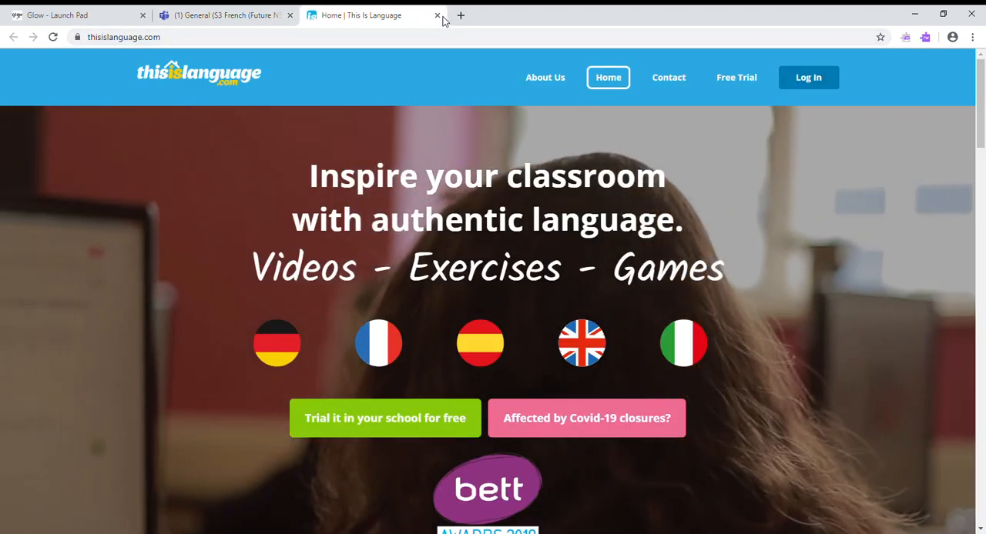
left_click(437, 15)
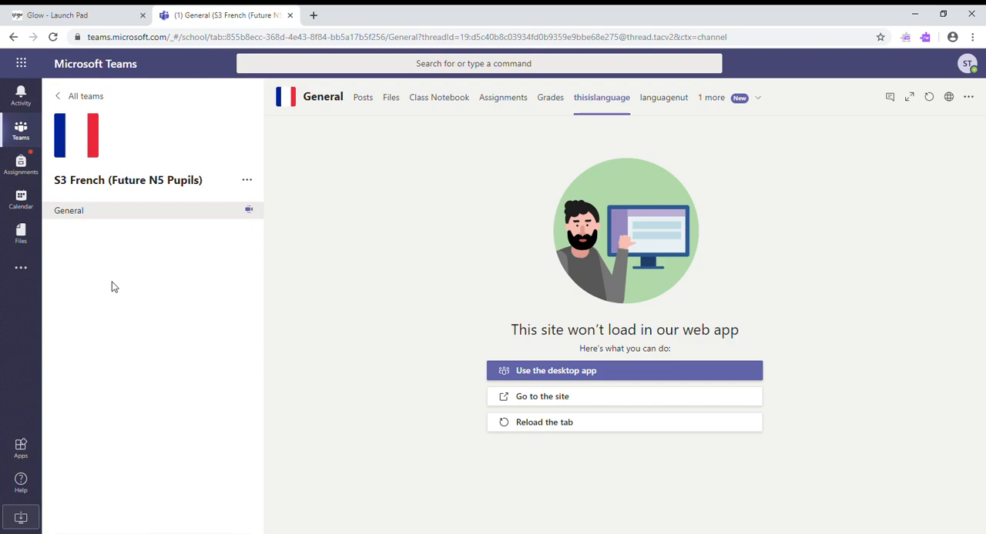
mouse_move(190, 347)
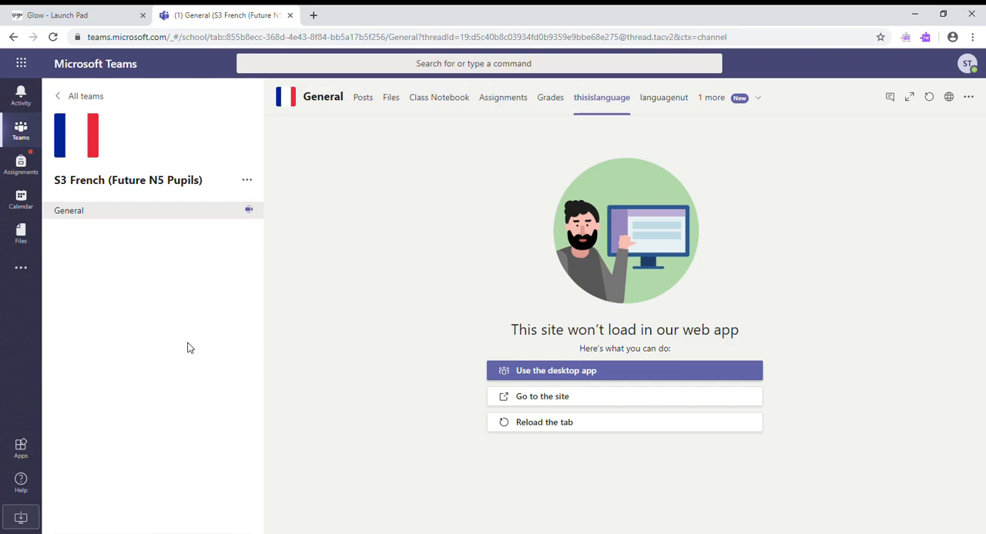